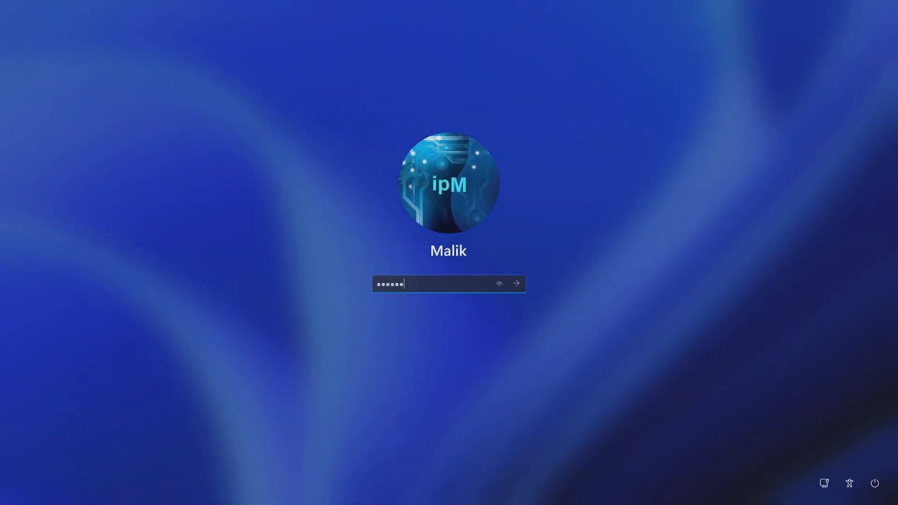
- Submit the lock-screen password entry, then restart from the Power menu, confirming Restart anyway
{"action": "type", "text": "••"}
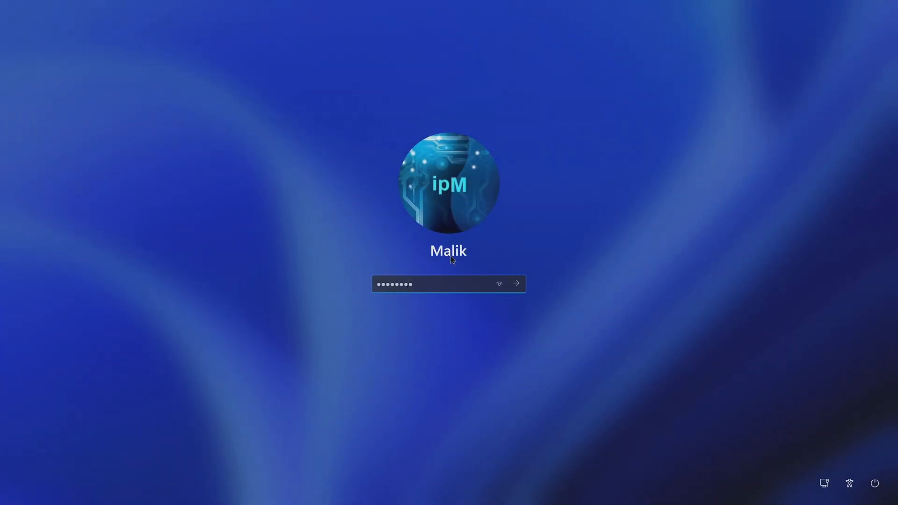
{"action": "left_click", "coordinate": [519, 284]}
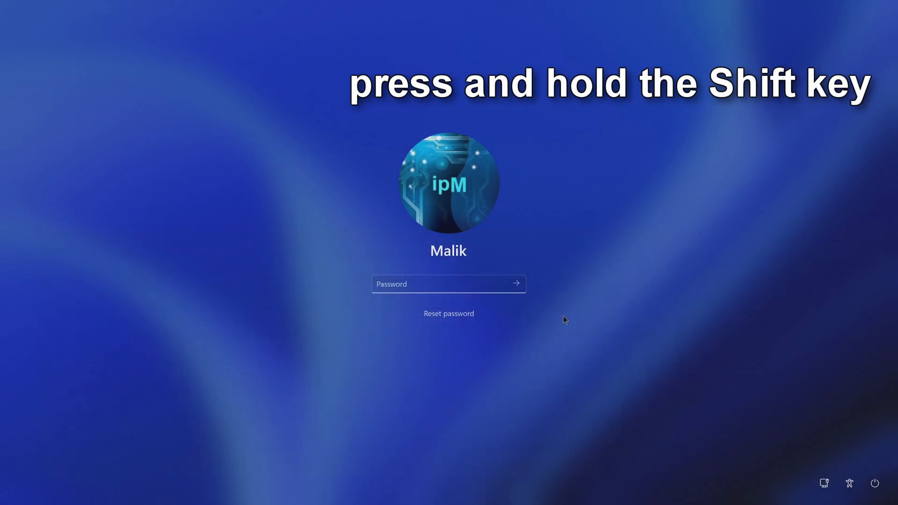
{"action": "left_click", "coordinate": [872, 483]}
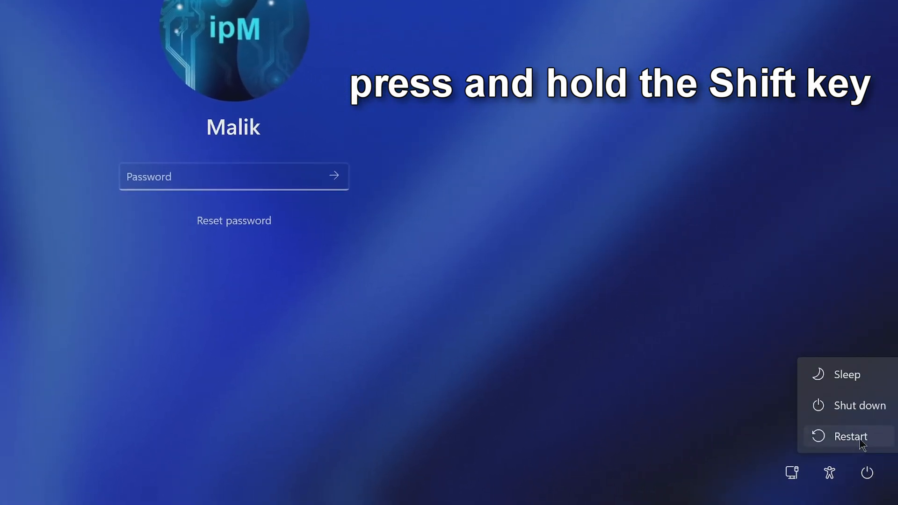
{"action": "left_click", "coordinate": [850, 437]}
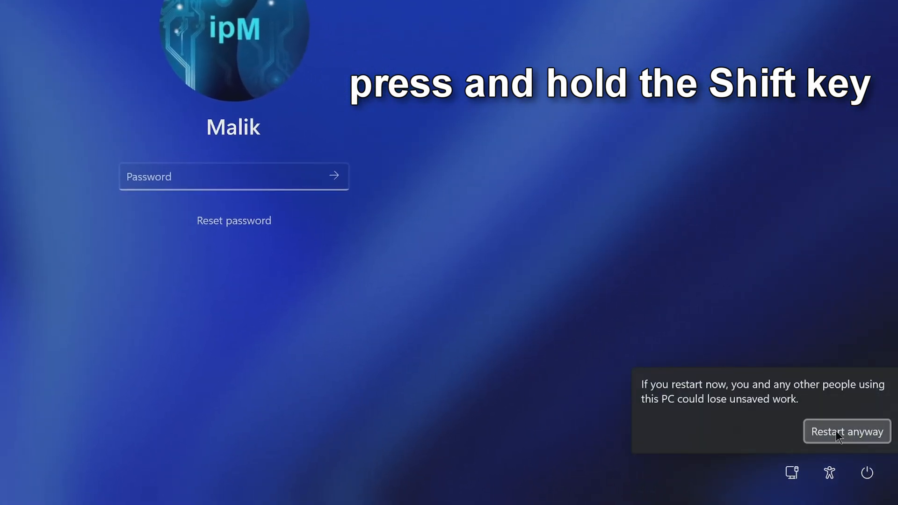
{"action": "left_click", "coordinate": [846, 431]}
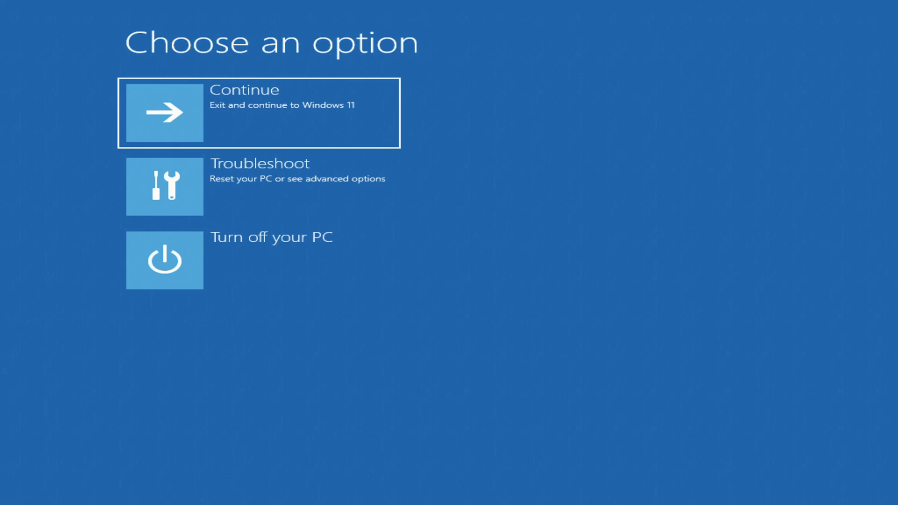
{"action": "mouse_move", "coordinate": [374, 219]}
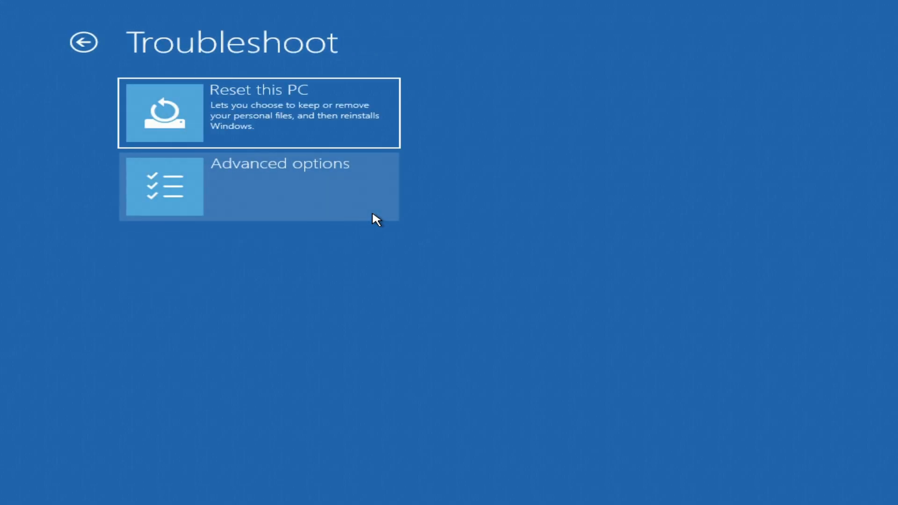
- Go to Advanced options and choose Command Prompt in the recovery environment
{"action": "left_click", "coordinate": [258, 185]}
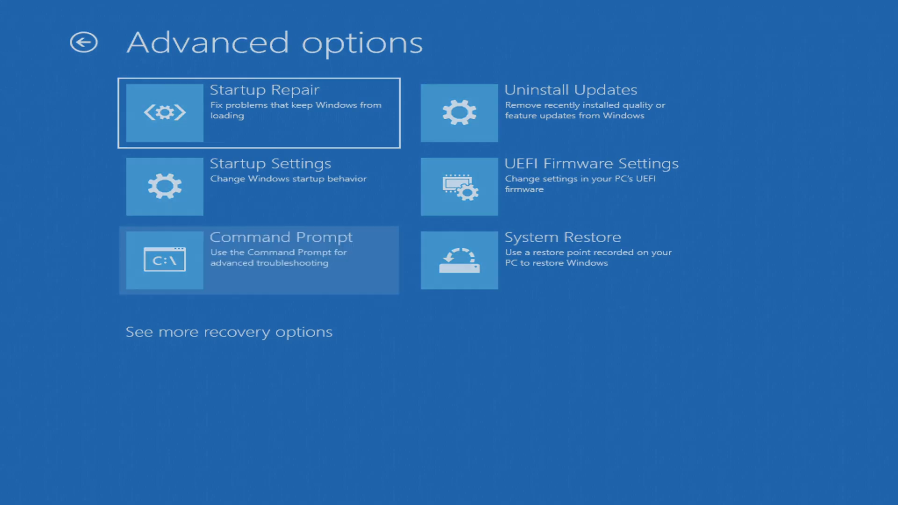
{"action": "left_click", "coordinate": [259, 260]}
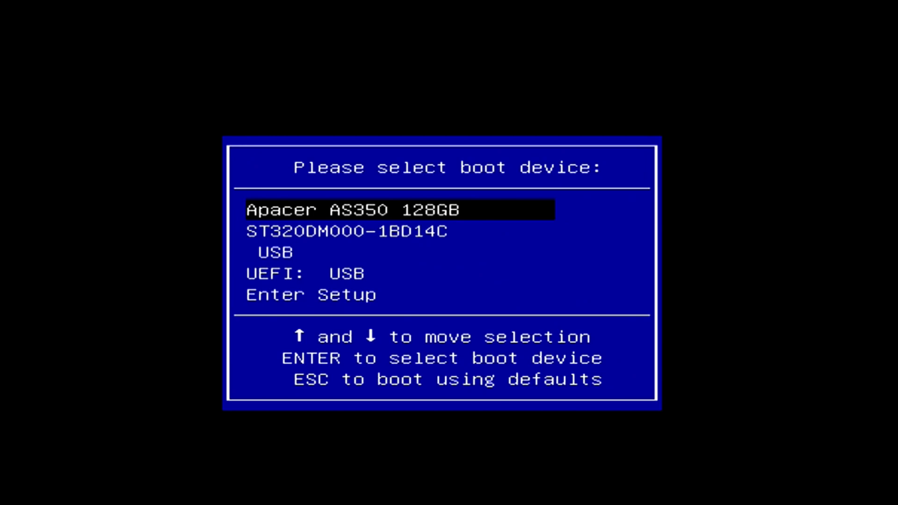
- Select the USB device in the boot menu, boot from it, and press Shift+F10 in Setup
{"action": "key", "text": "Down"}
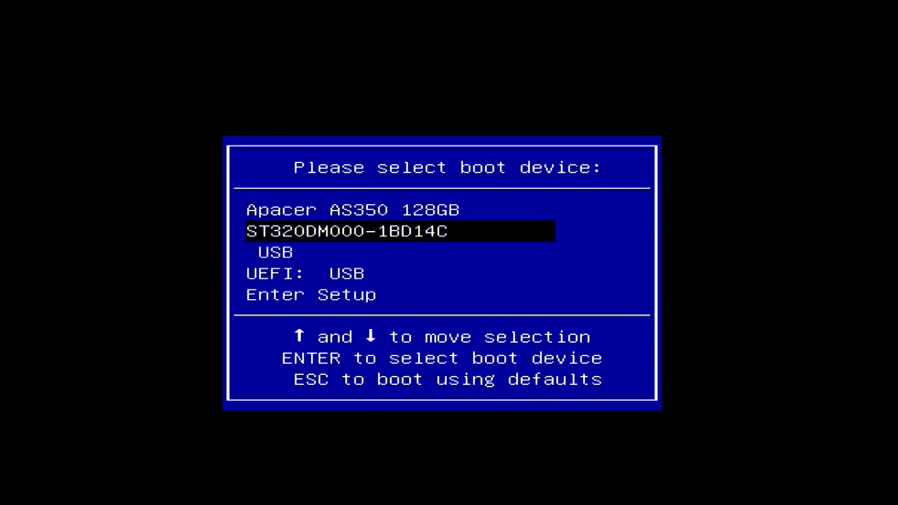
{"action": "key", "text": "Down"}
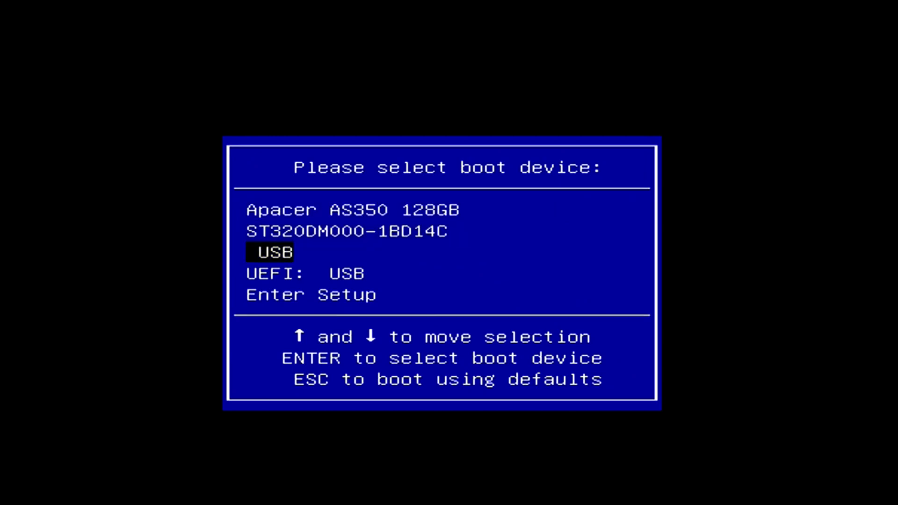
{"action": "key", "text": "Enter"}
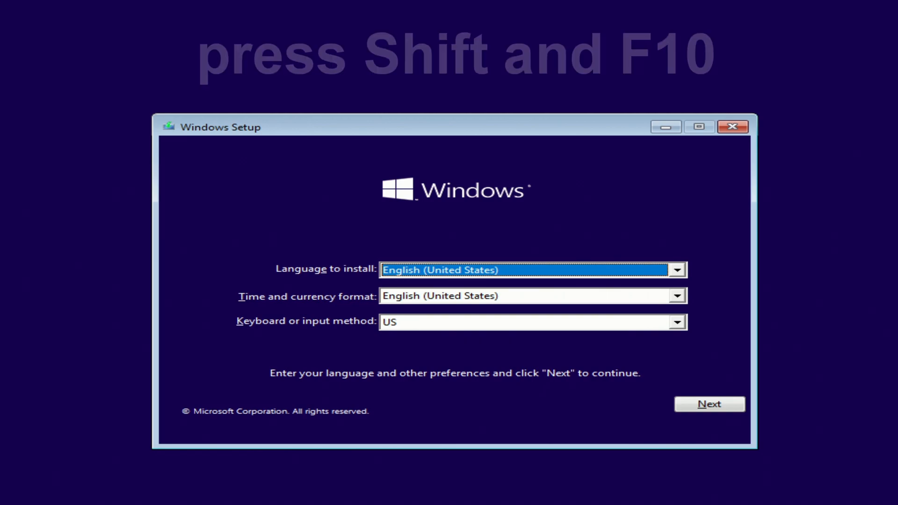
{"action": "key", "text": "shift+f10"}
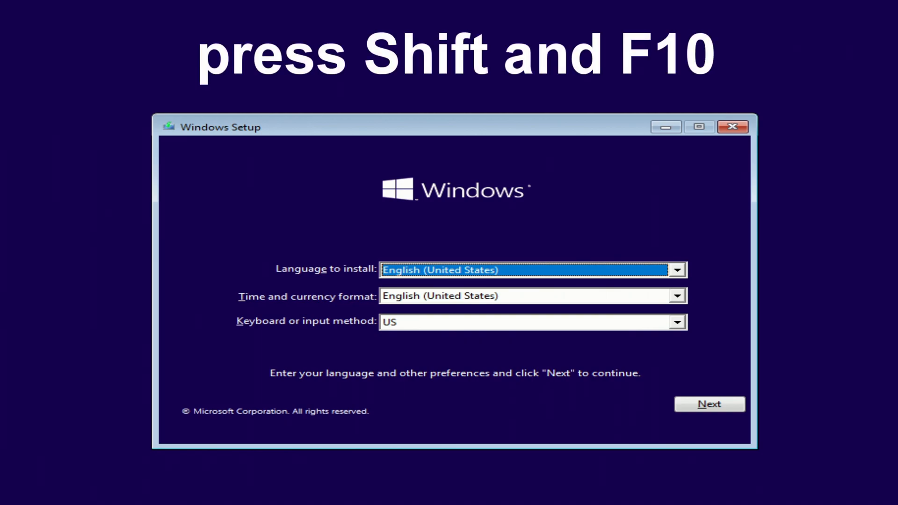
{"action": "key", "text": "Shift+F10"}
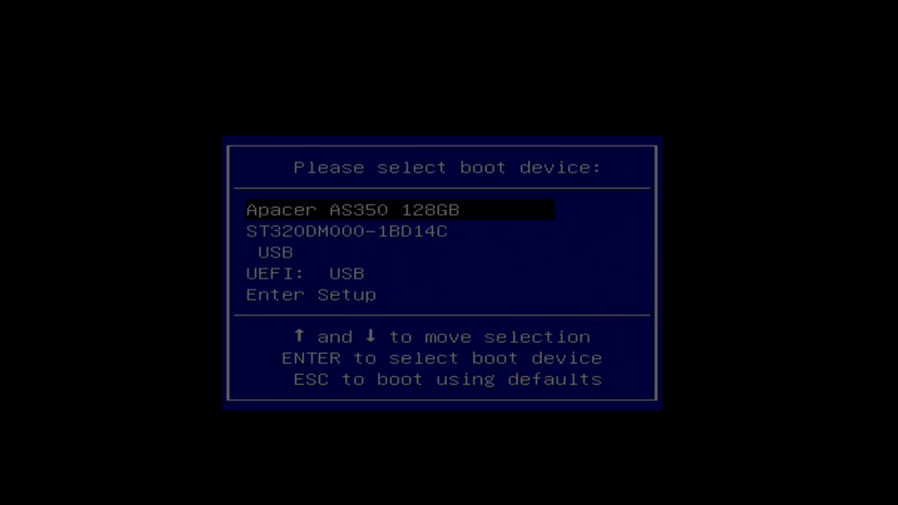
- Boot the USB installer again, accept the language page, and choose Repair your computer
{"action": "key", "text": "Down"}
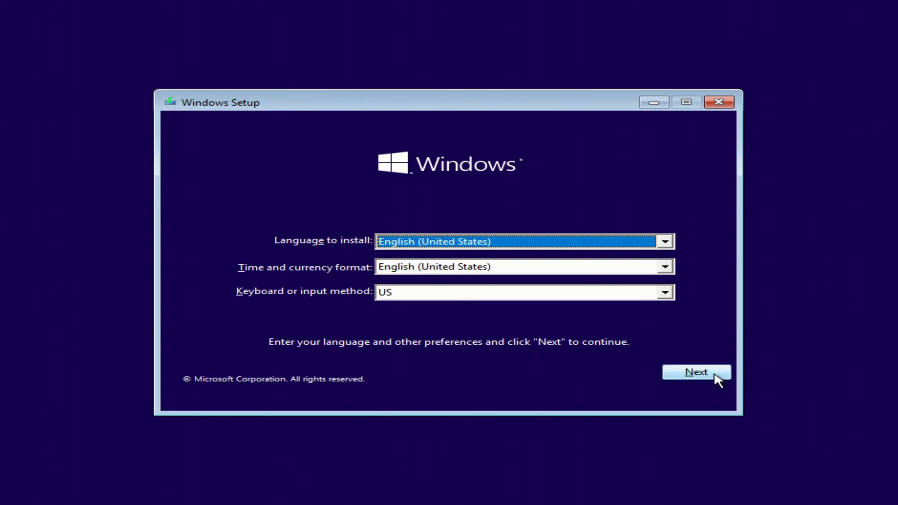
{"action": "left_click", "coordinate": [696, 372]}
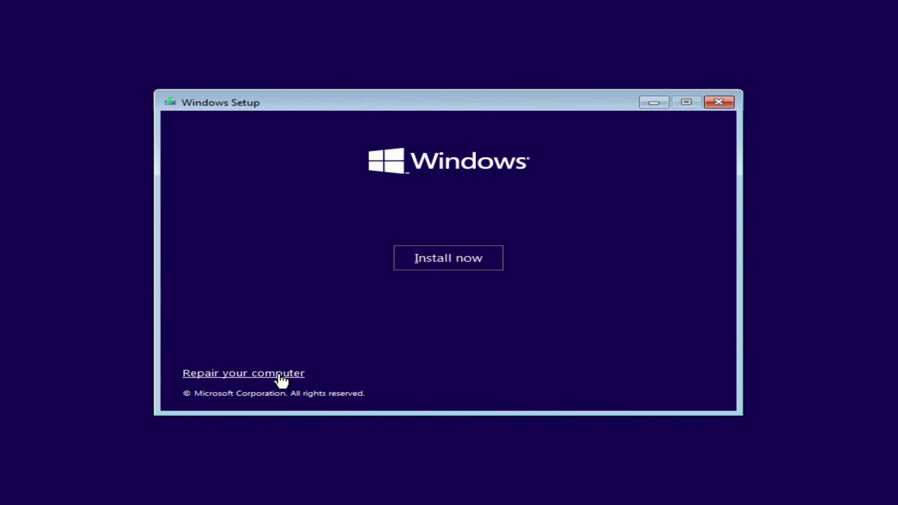
{"action": "left_click", "coordinate": [243, 373]}
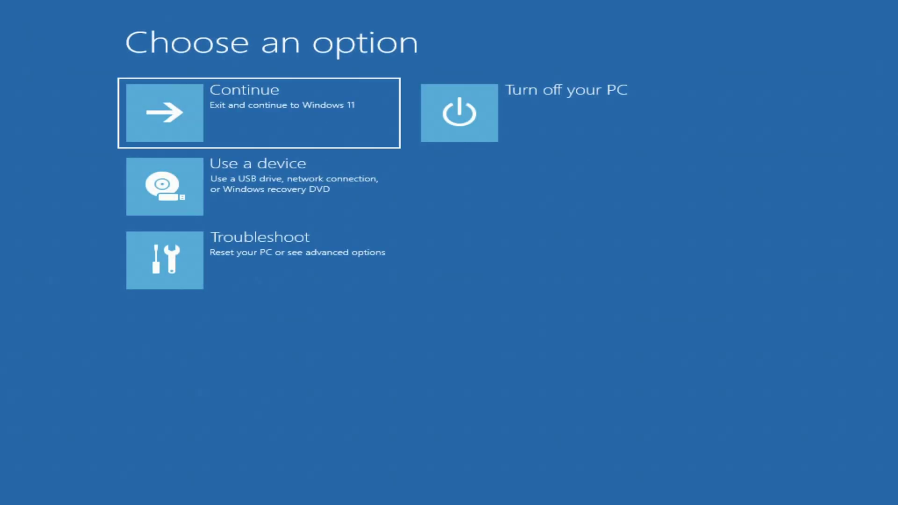
{"action": "mouse_move", "coordinate": [322, 285]}
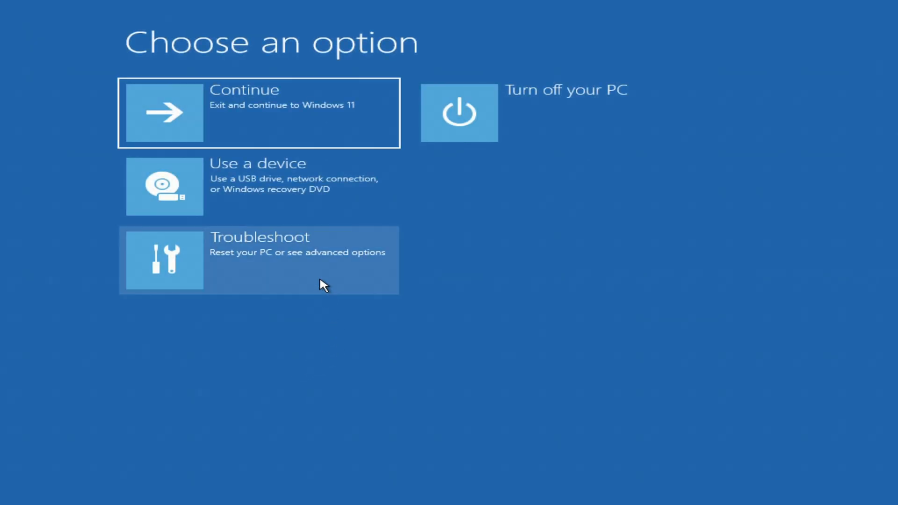
- Open Troubleshoot in the recovery Choose an option menu
{"action": "left_click", "coordinate": [259, 260]}
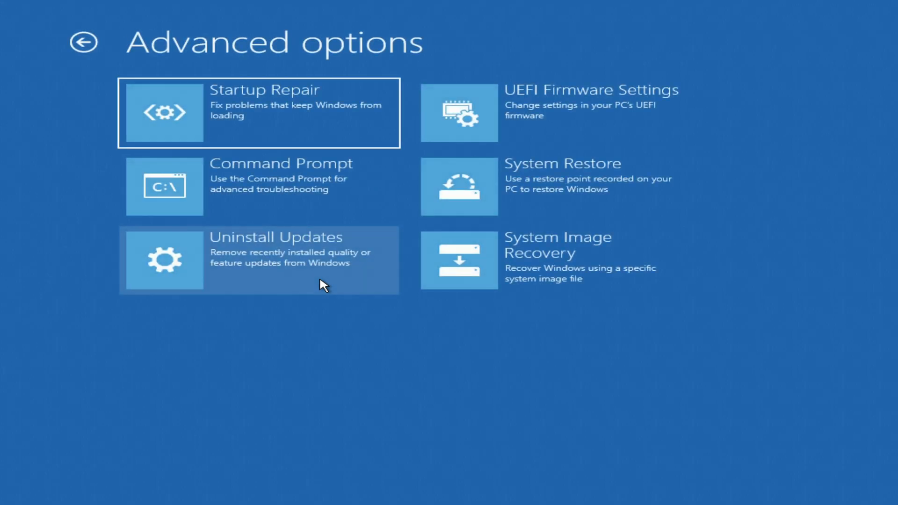
{"action": "mouse_move", "coordinate": [335, 253]}
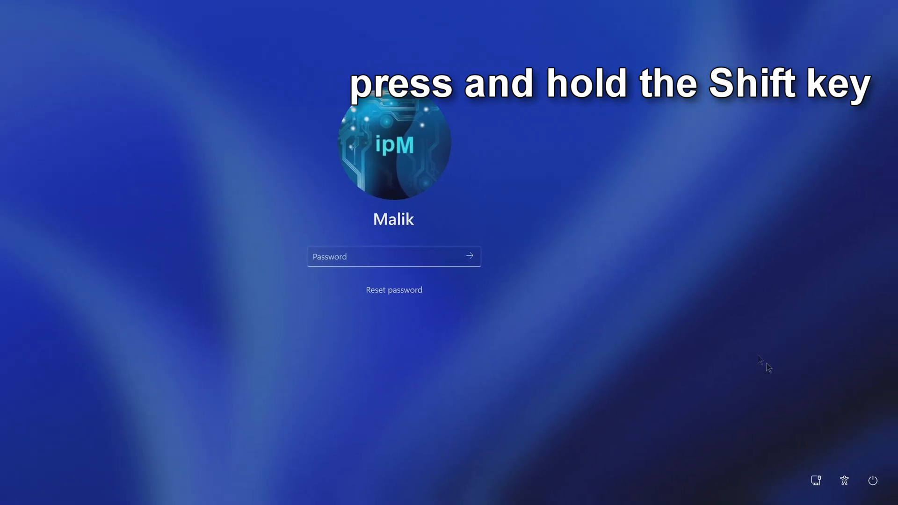
- Choose Restart from the lock screen's Power menu to reboot into recovery
{"action": "left_click", "coordinate": [868, 481]}
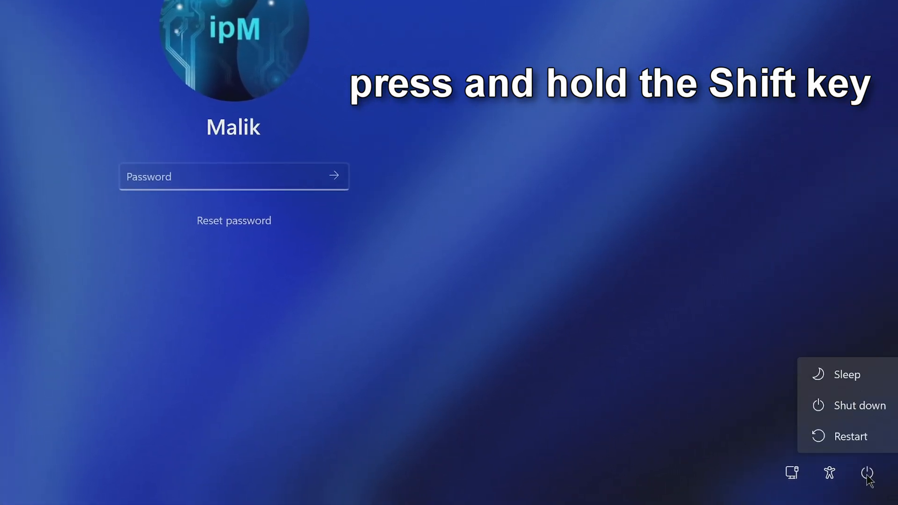
{"action": "left_click", "coordinate": [851, 436]}
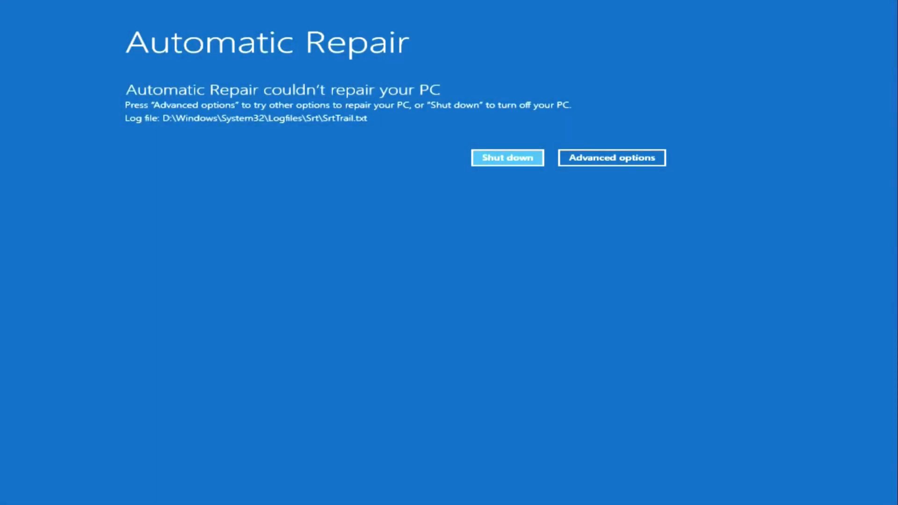
{"action": "mouse_move", "coordinate": [632, 217]}
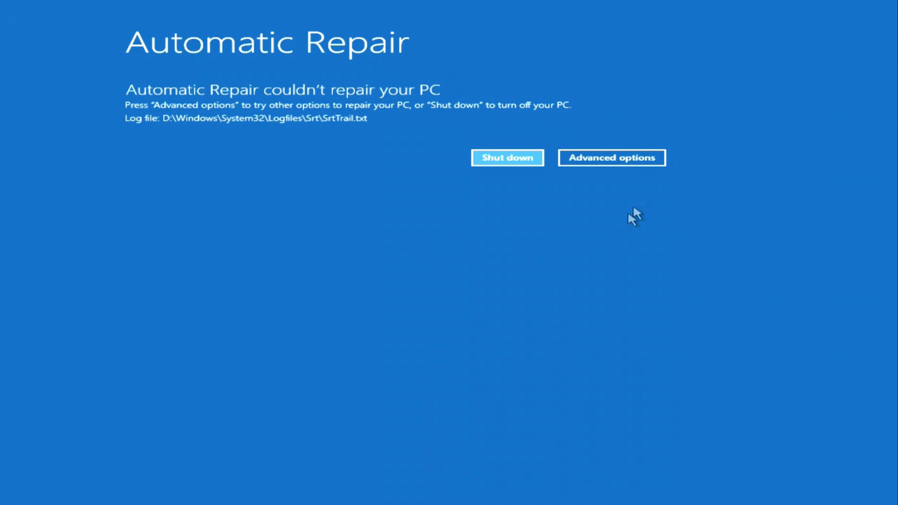
- From the Automatic Repair screen, go through Advanced options and Troubleshoot to Command Prompt
{"action": "left_click", "coordinate": [612, 158]}
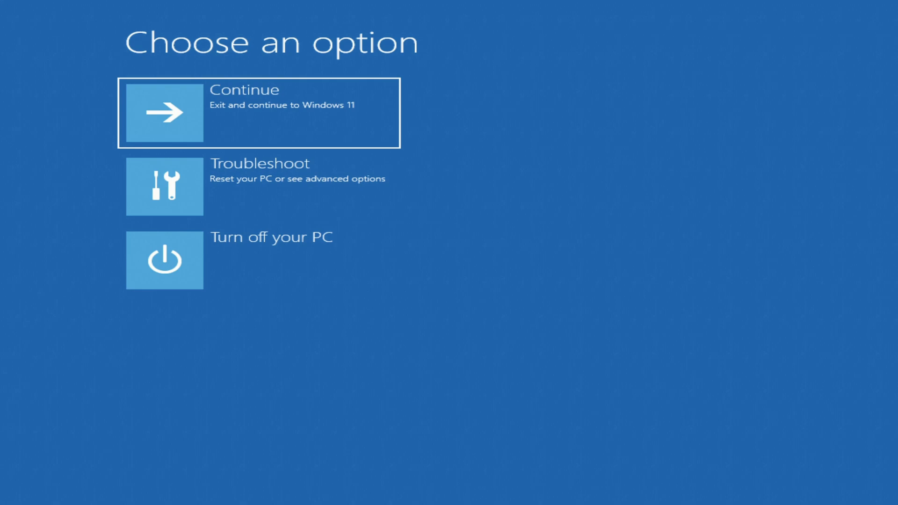
{"action": "mouse_move", "coordinate": [371, 218]}
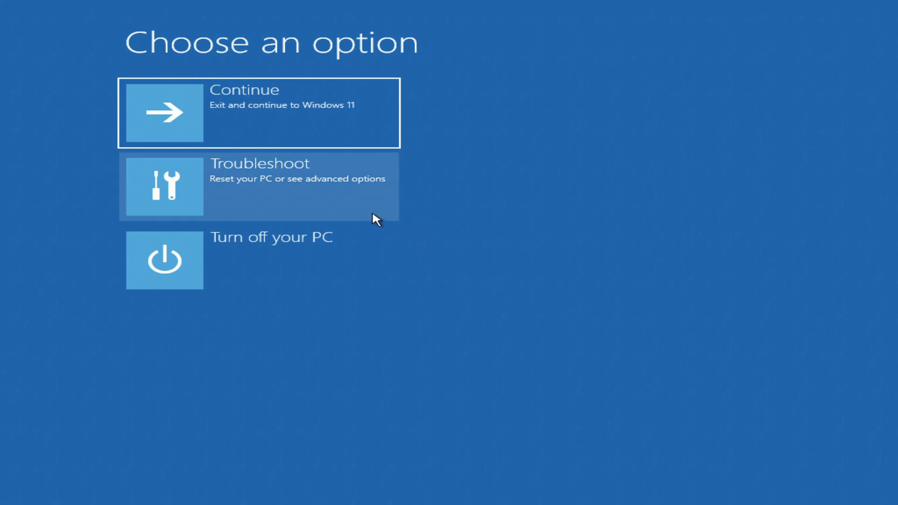
{"action": "left_click", "coordinate": [277, 185]}
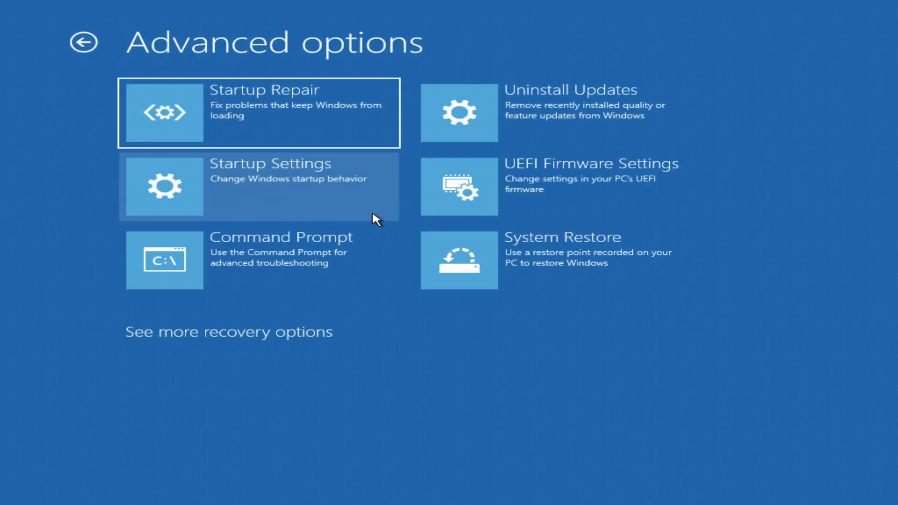
{"action": "mouse_move", "coordinate": [379, 292]}
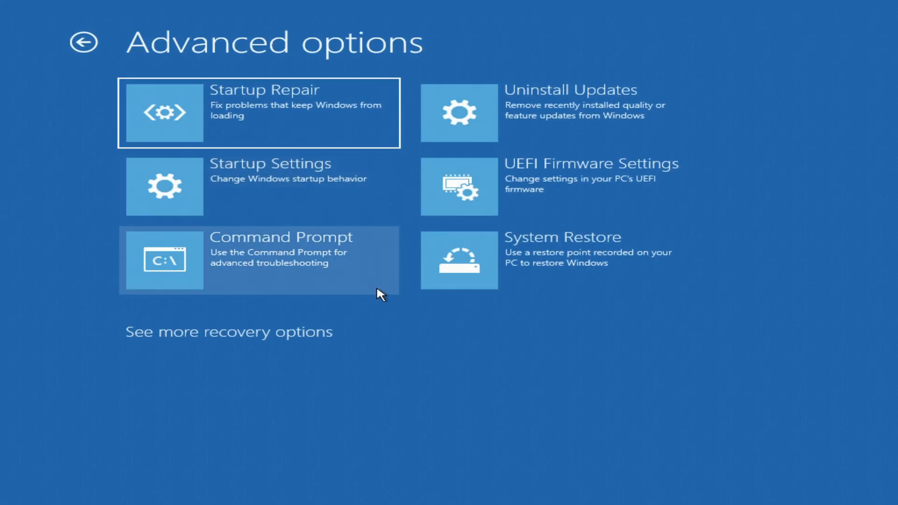
{"action": "left_click", "coordinate": [276, 259]}
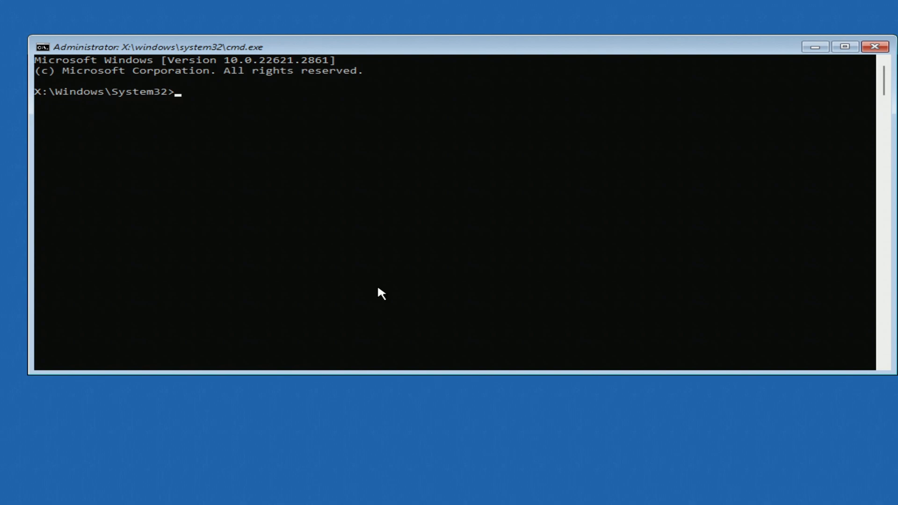